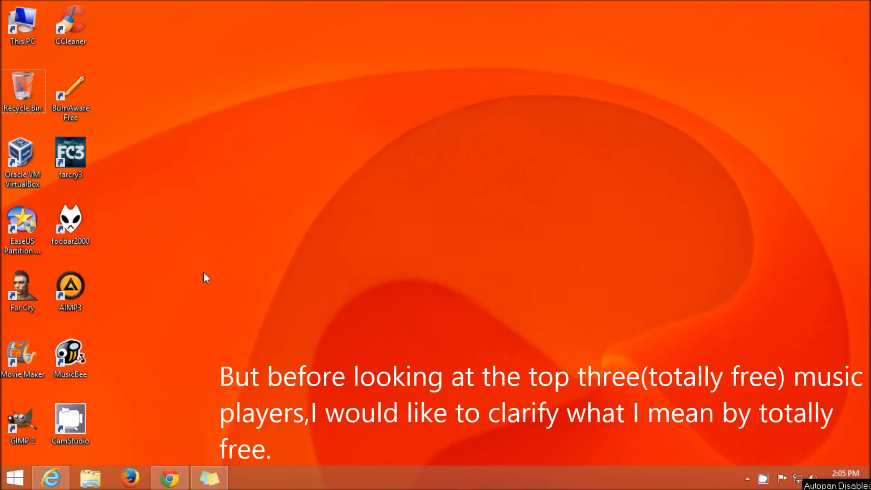
Launch foobar2000 from the desktop and deselect both playlist tracks.
{"action": "left_click_drag", "start_coordinate": [205, 277], "coordinate": [84, 366]}
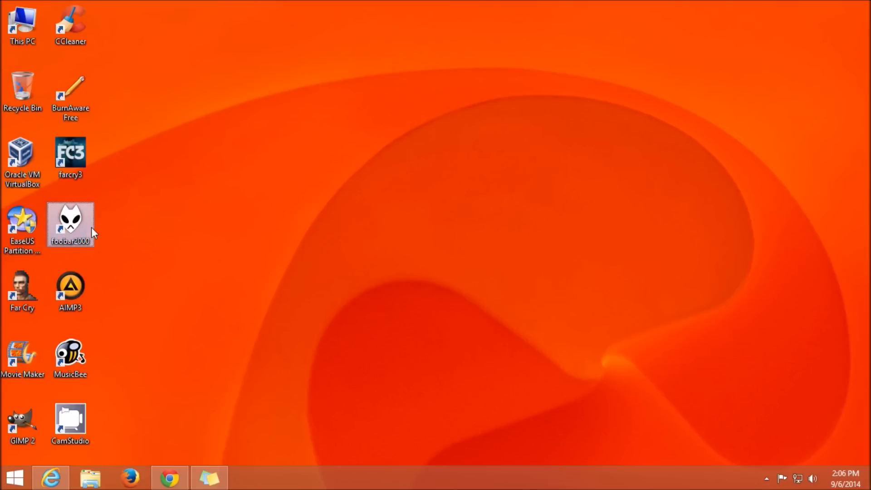
{"action": "double_click", "coordinate": [70, 219]}
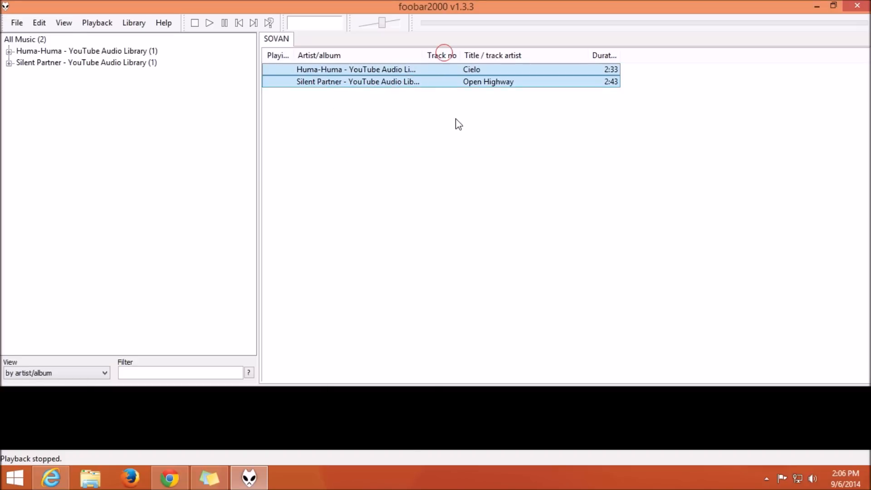
{"action": "left_click", "coordinate": [455, 119]}
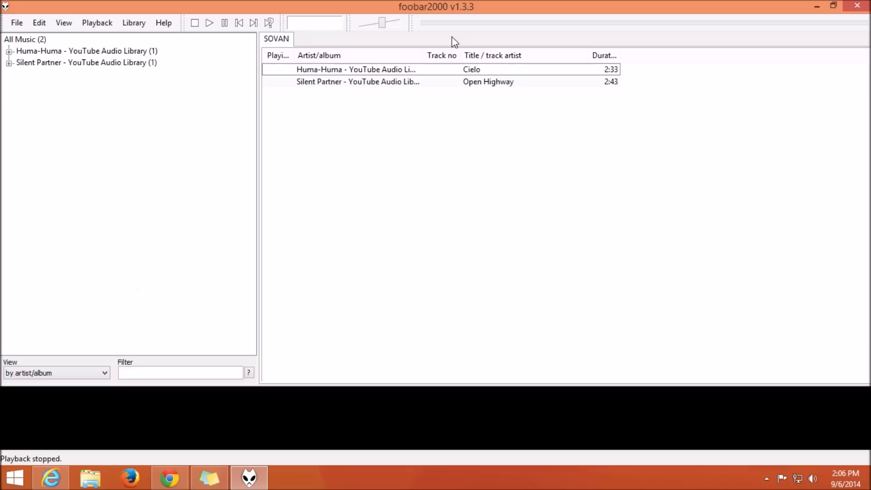
Filter the library for 'cielo', pick Cielo under Huma-Huma, then clear the filter.
{"action": "left_click", "coordinate": [180, 372]}
{"action": "type", "text": "cielo"}
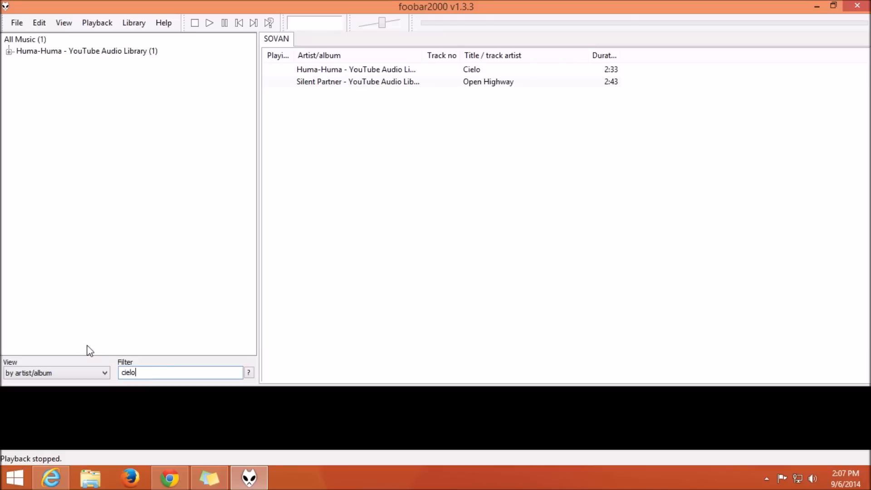
{"action": "left_click", "coordinate": [9, 50]}
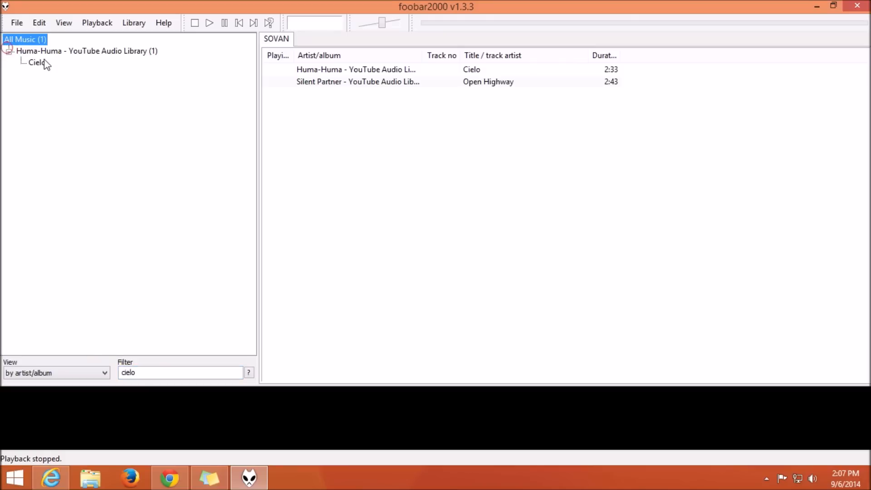
{"action": "left_click", "coordinate": [37, 62]}
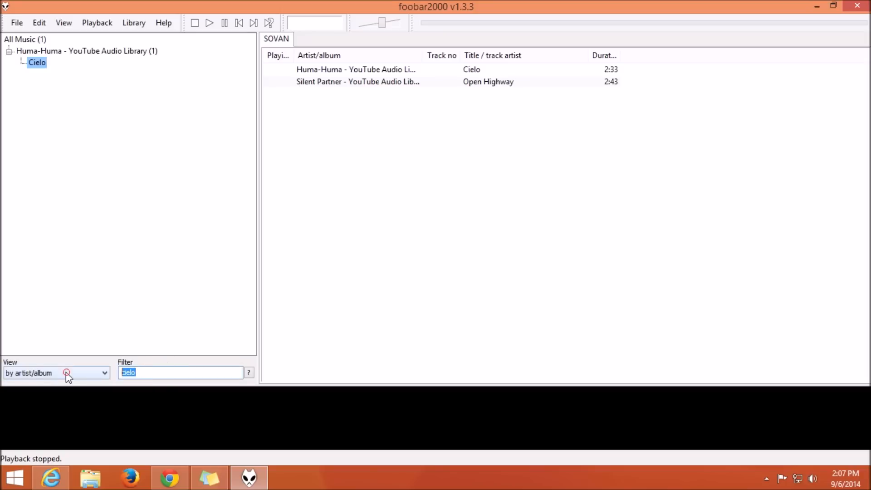
{"action": "left_click", "coordinate": [66, 372]}
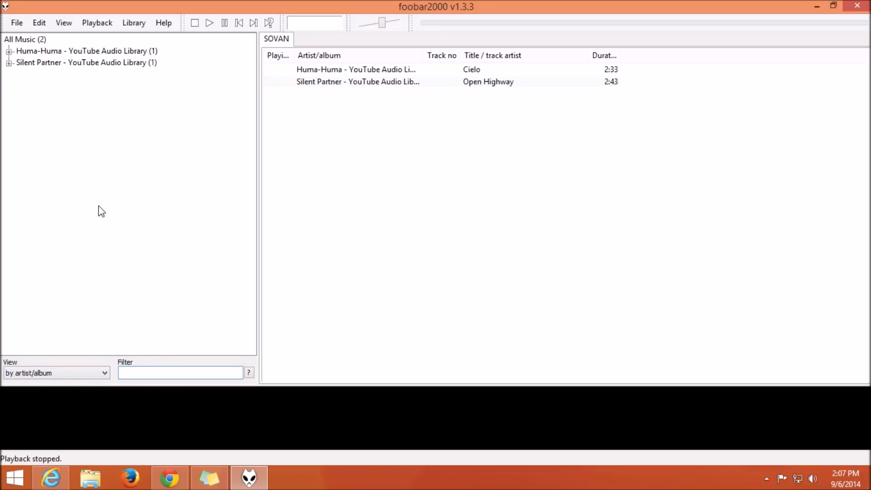
{"action": "left_click", "coordinate": [180, 372]}
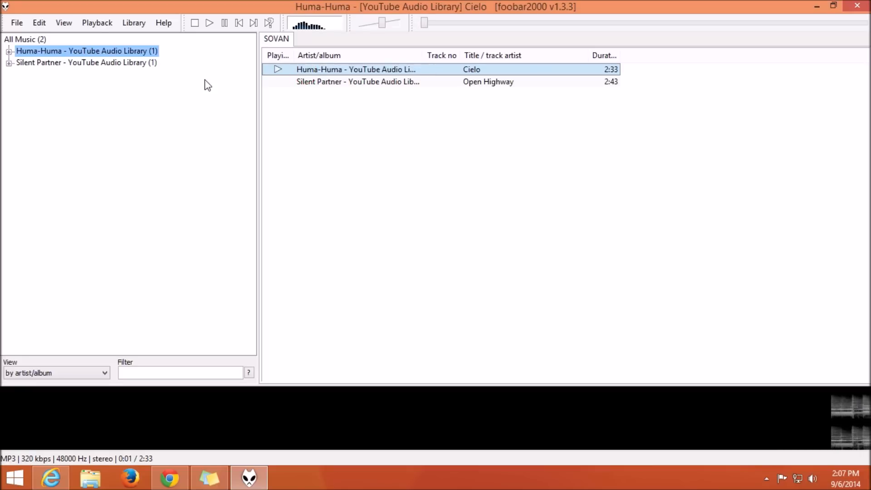
Enable foobar2000's equalizer via View > Equalizer with flat bands, then close it.
{"action": "left_click", "coordinate": [63, 23]}
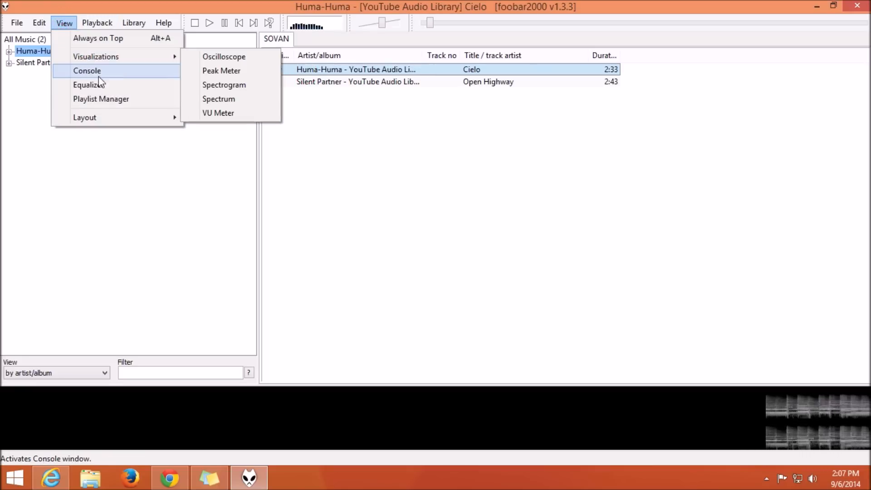
{"action": "left_click", "coordinate": [90, 84]}
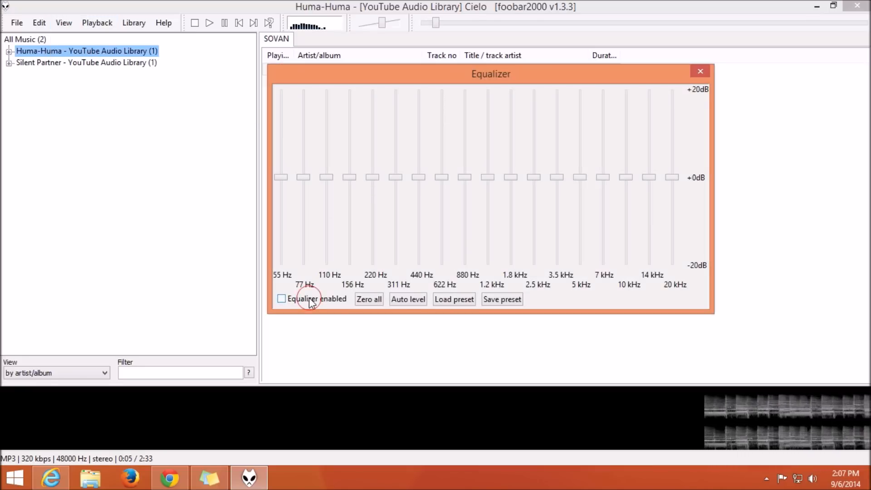
{"action": "left_click", "coordinate": [281, 299]}
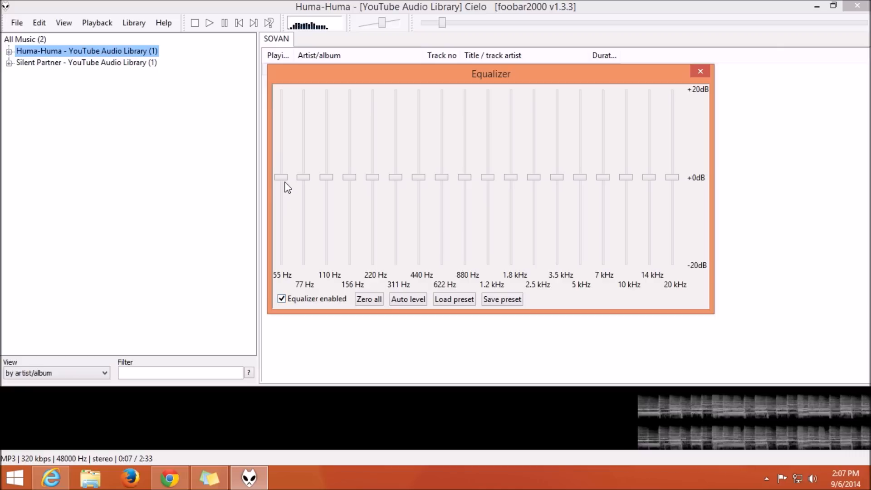
{"action": "left_click_drag", "start_coordinate": [281, 177], "coordinate": [281, 166]}
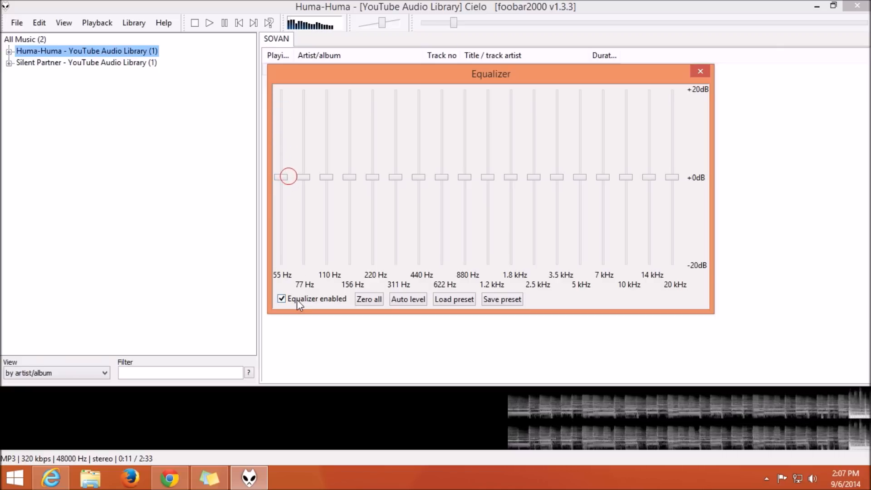
{"action": "left_click", "coordinate": [699, 71]}
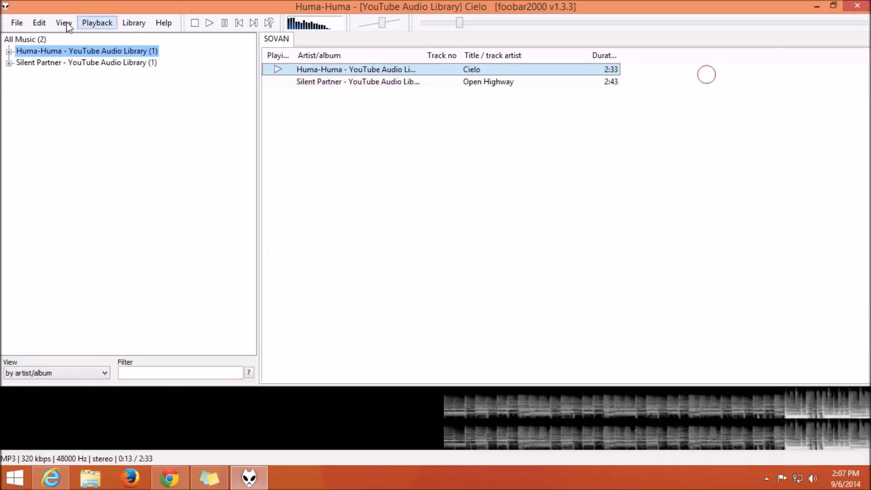
{"action": "left_click", "coordinate": [64, 22]}
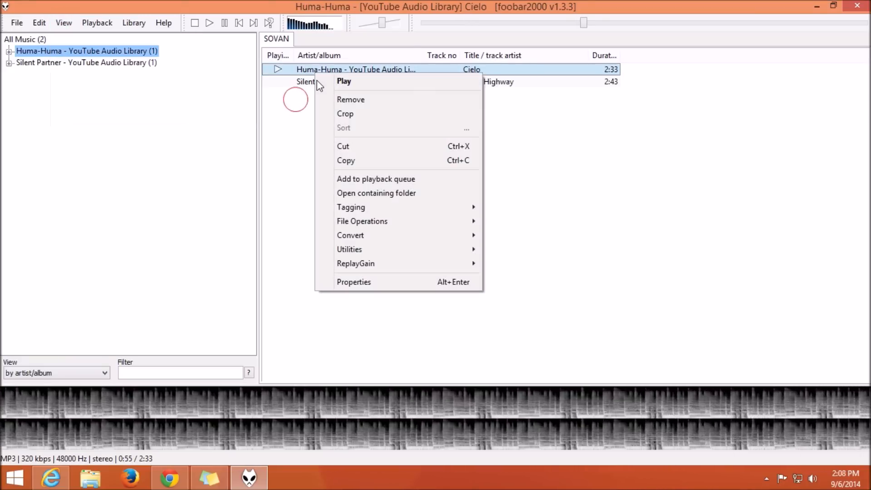
{"action": "left_click", "coordinate": [353, 281]}
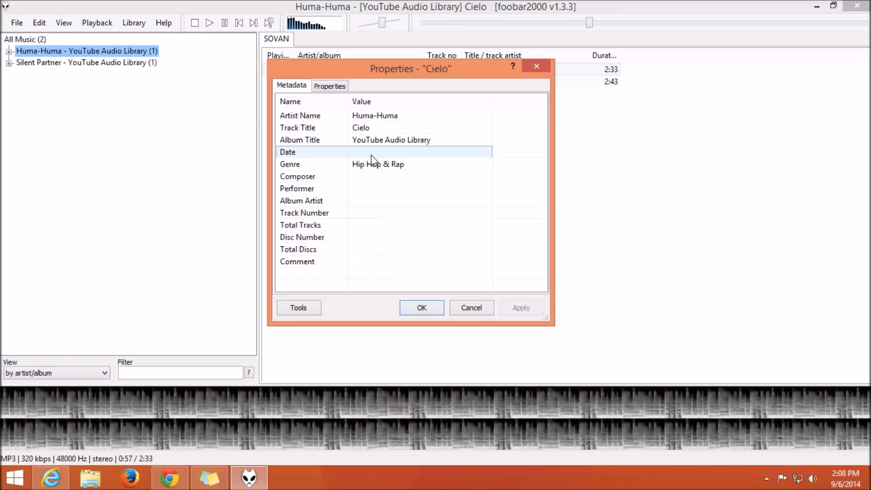
{"action": "double_click", "coordinate": [378, 163]}
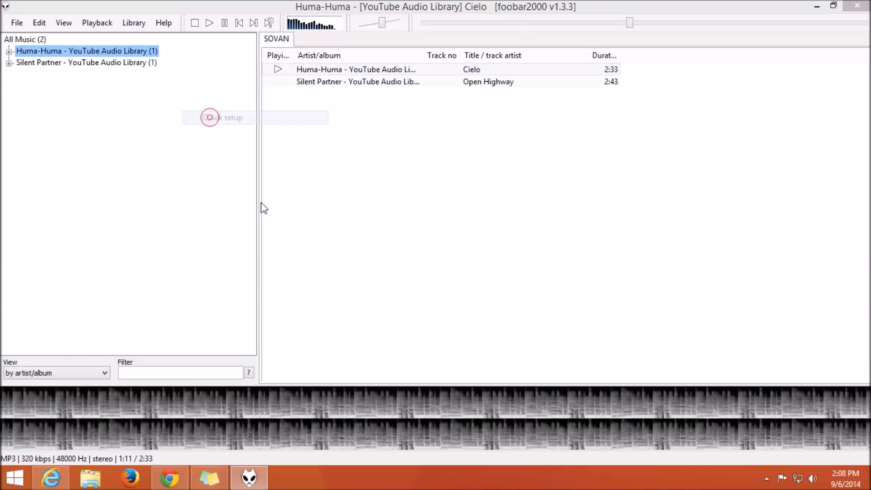
Preview Quick Setup main layouts, including tabbed properties with visualisations.
{"action": "left_click", "coordinate": [218, 117]}
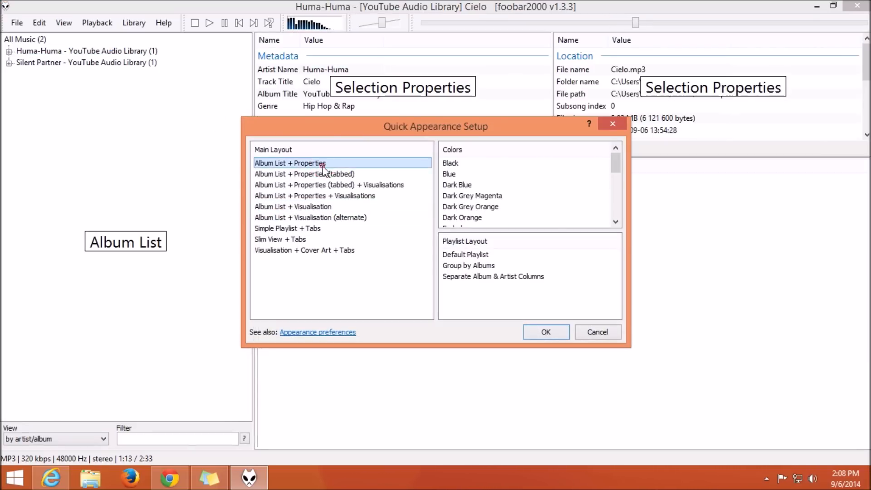
{"action": "left_click", "coordinate": [330, 185]}
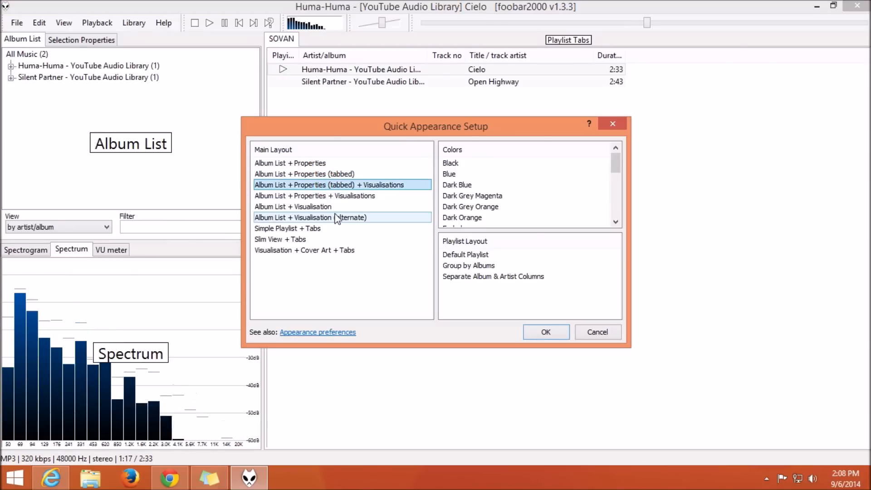
{"action": "left_click", "coordinate": [467, 217]}
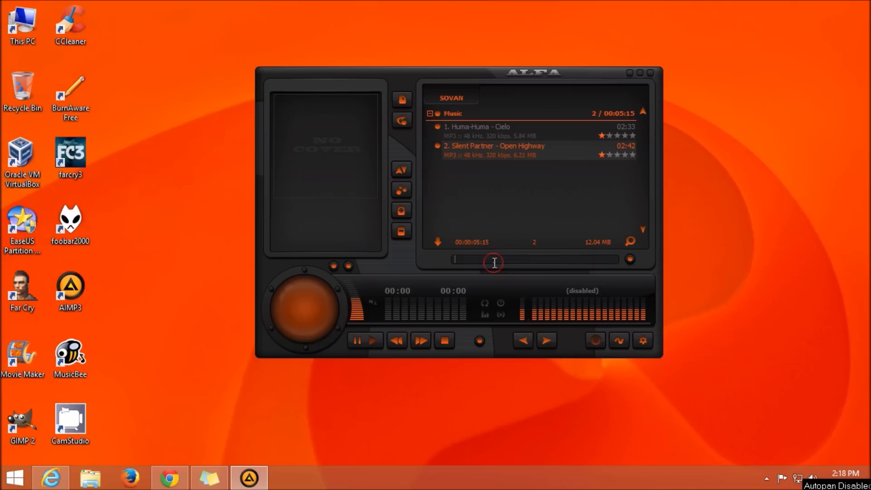
Quick-search AIMP3's playlist for 'cie' and play Huma-Huma - Cielo.
{"action": "type", "text": "cielo"}
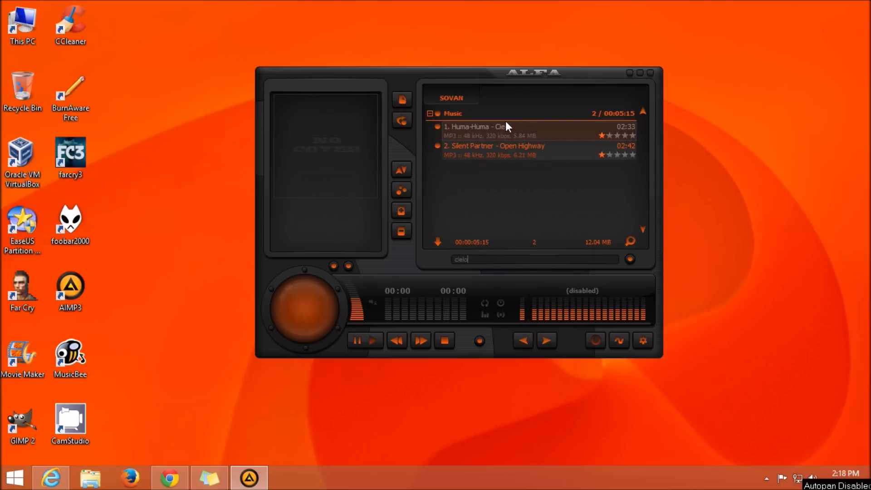
{"action": "mouse_move", "coordinate": [541, 137]}
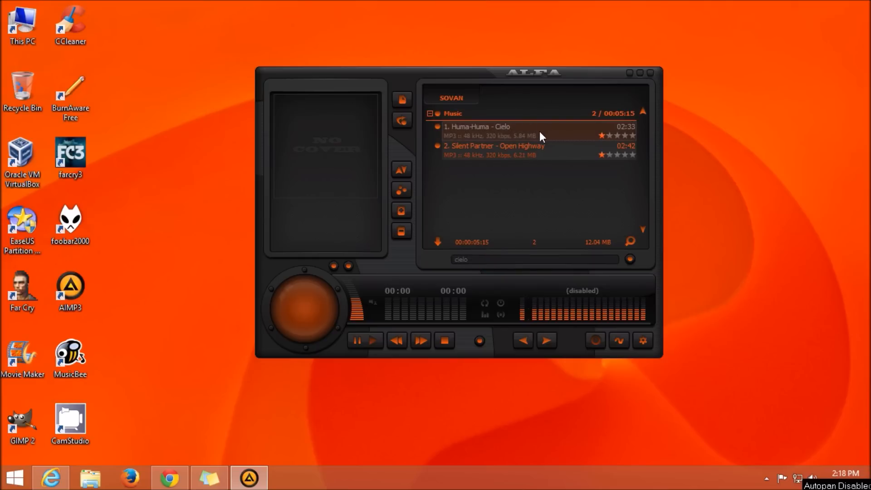
{"action": "double_click", "coordinate": [475, 126]}
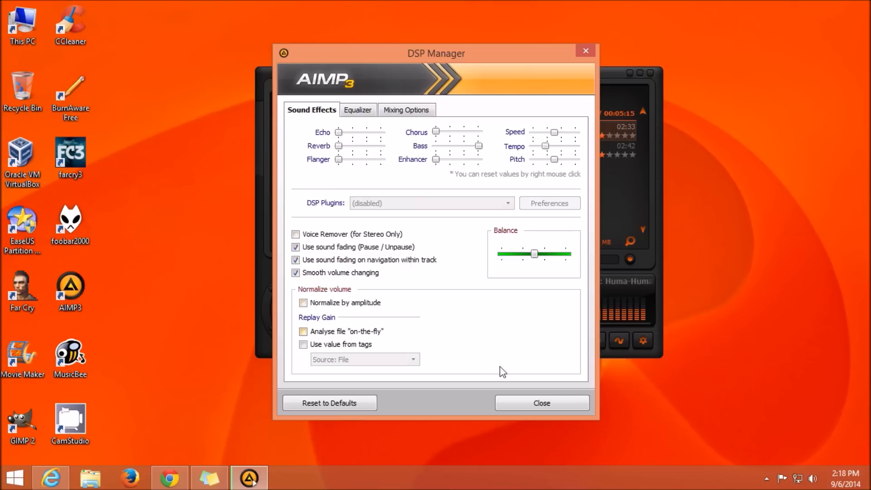
Close AIMP3's DSP Manager without changes while Cielo keeps playing.
{"action": "left_click", "coordinate": [540, 402]}
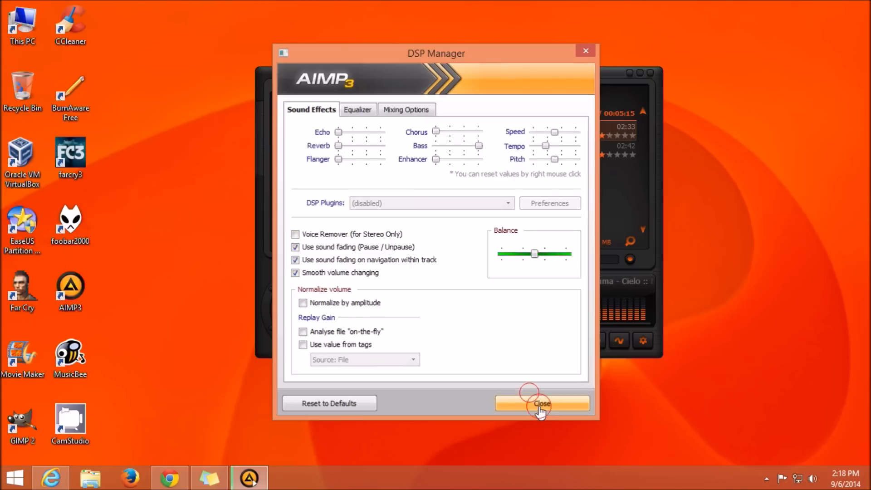
{"action": "left_click", "coordinate": [542, 403]}
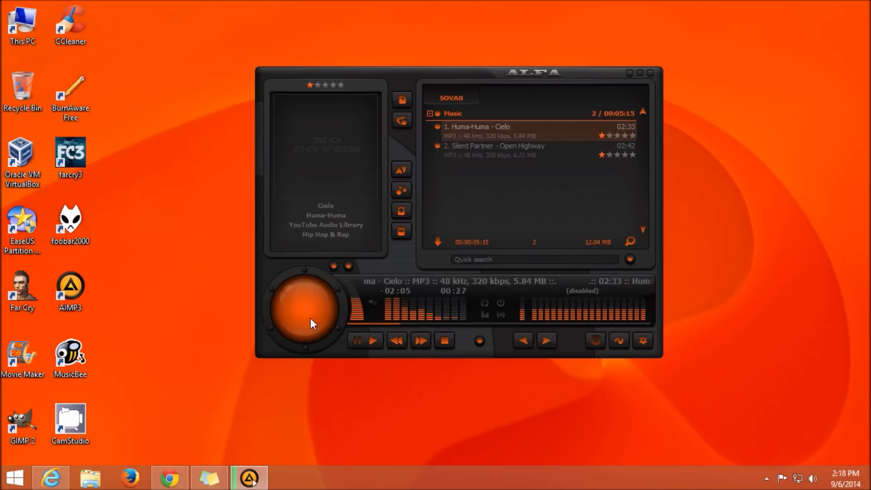
Step through AIMP3's visualisations, such as the VU meter, with Next visualization.
{"action": "left_click", "coordinate": [342, 265]}
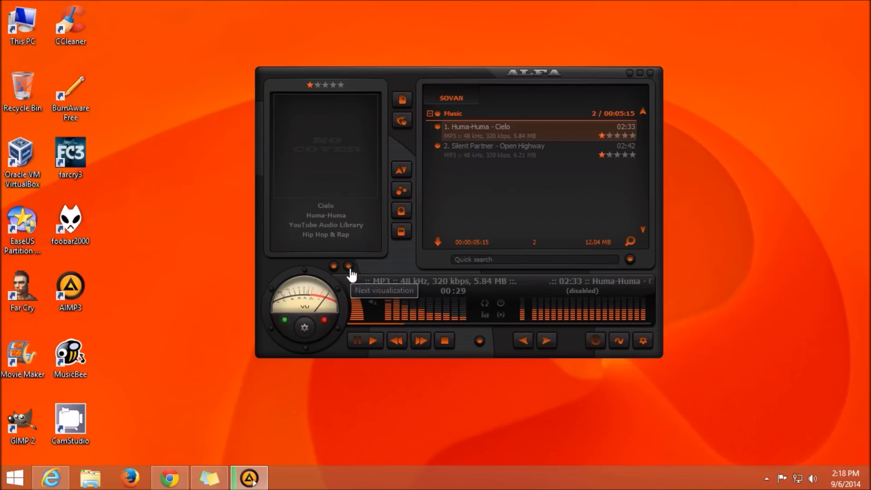
{"action": "left_click", "coordinate": [332, 265]}
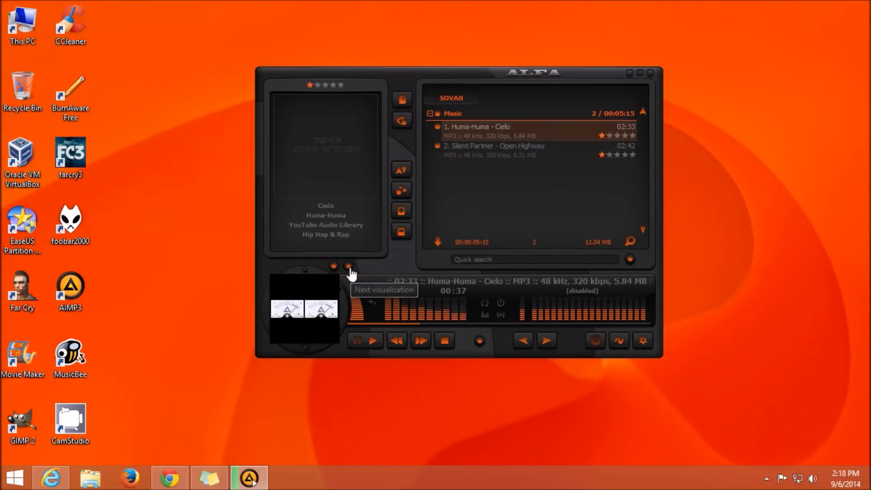
{"action": "left_click", "coordinate": [349, 265]}
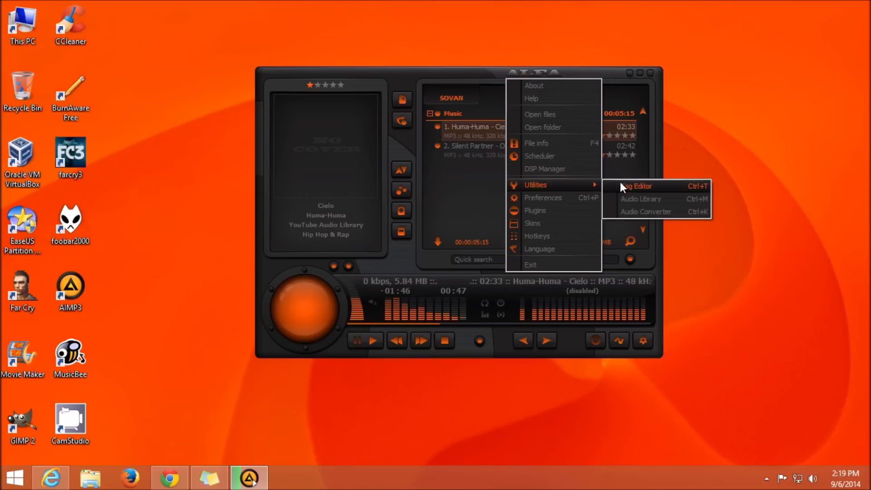
{"action": "left_click", "coordinate": [636, 186]}
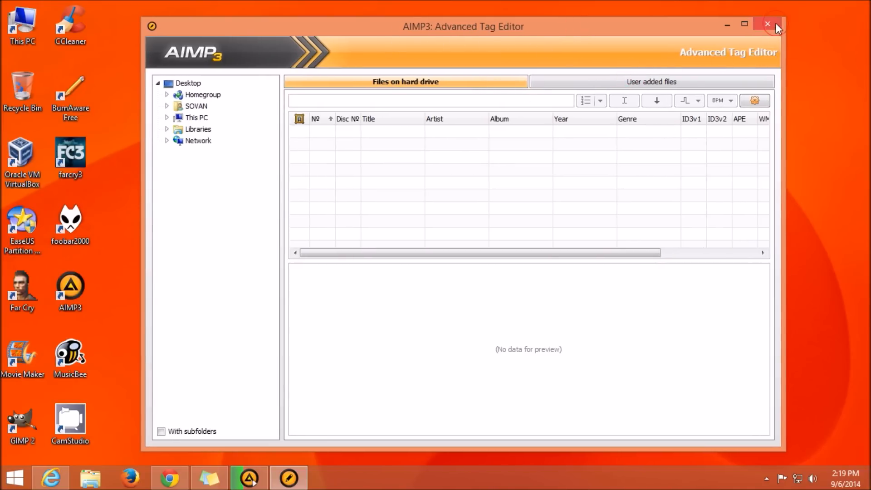
{"action": "left_click", "coordinate": [768, 25]}
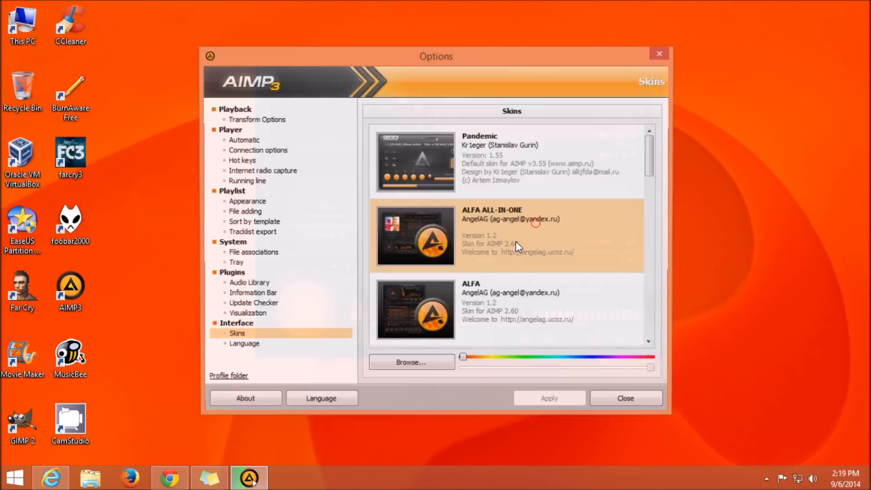
Apply the Fantasy v 1.0 skin in Options > Interface > Skins and move the window.
{"action": "scroll", "scroll_direction": "down", "scroll_amount": 3}
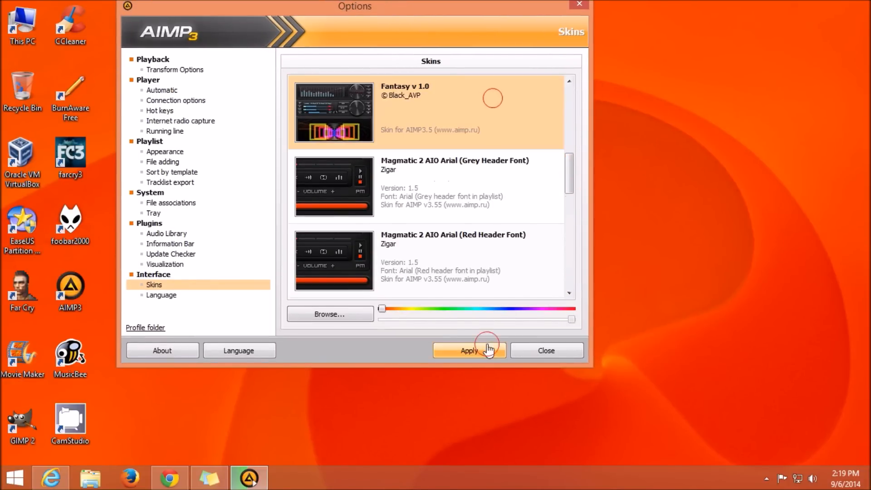
{"action": "left_click", "coordinate": [468, 350]}
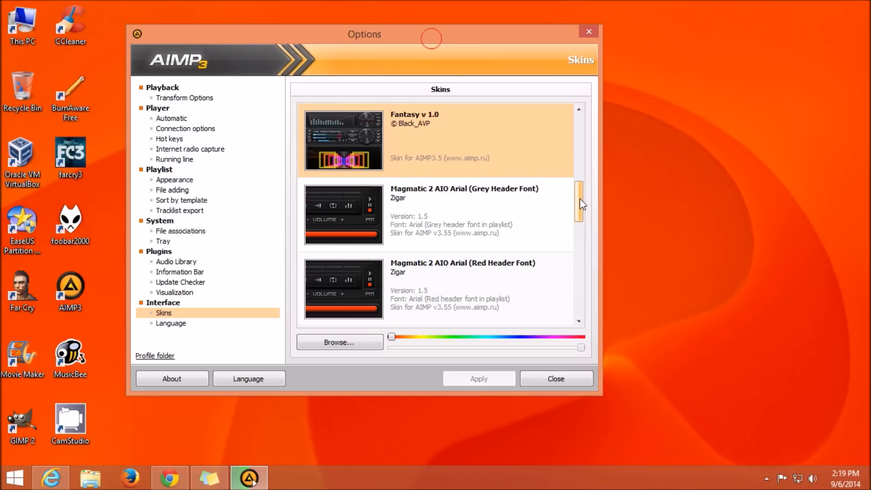
{"action": "left_click_drag", "start_coordinate": [579, 197], "coordinate": [579, 275]}
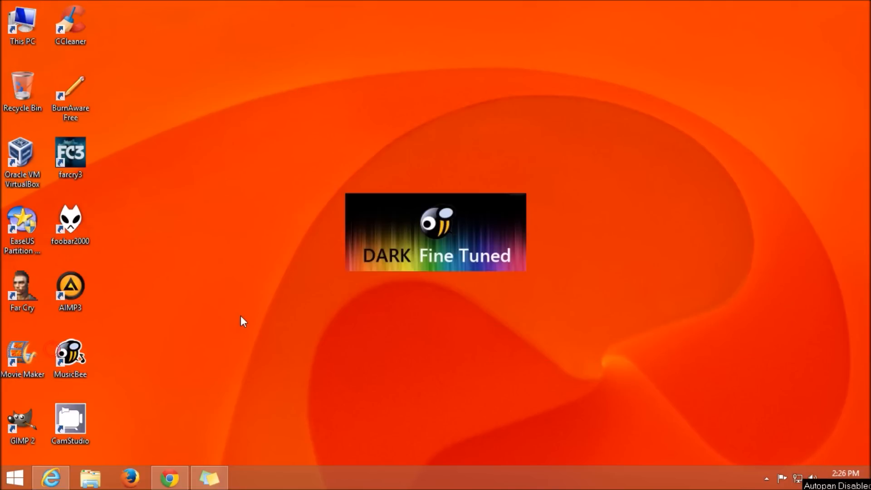
Launch MusicBee, search 'ciel' and pick the single Cielo result.
{"action": "double_click", "coordinate": [70, 357]}
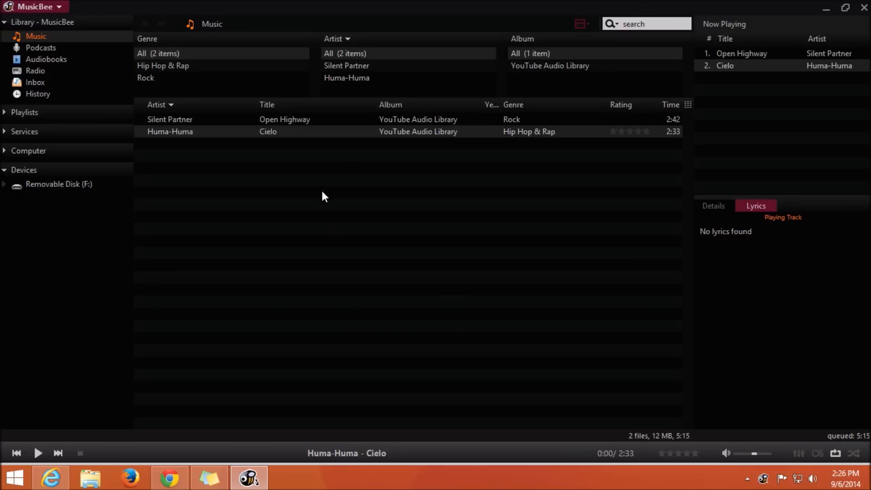
{"action": "left_click", "coordinate": [148, 38]}
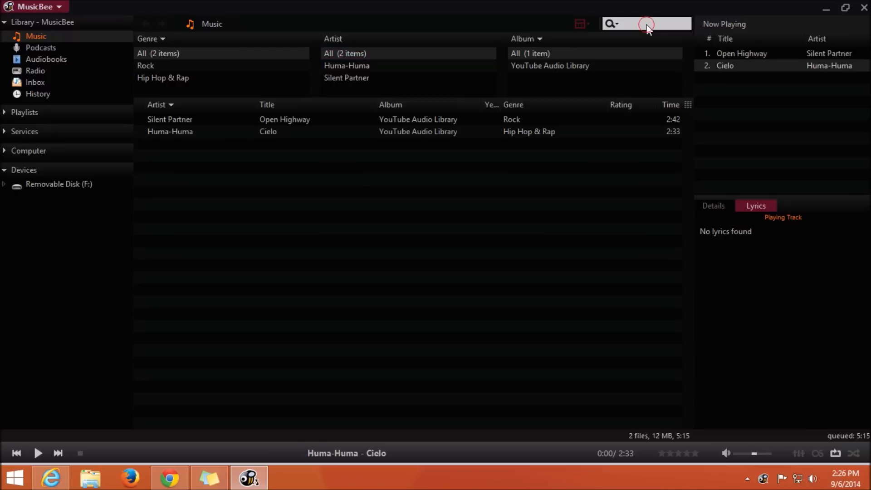
{"action": "type", "text": "ciel"}
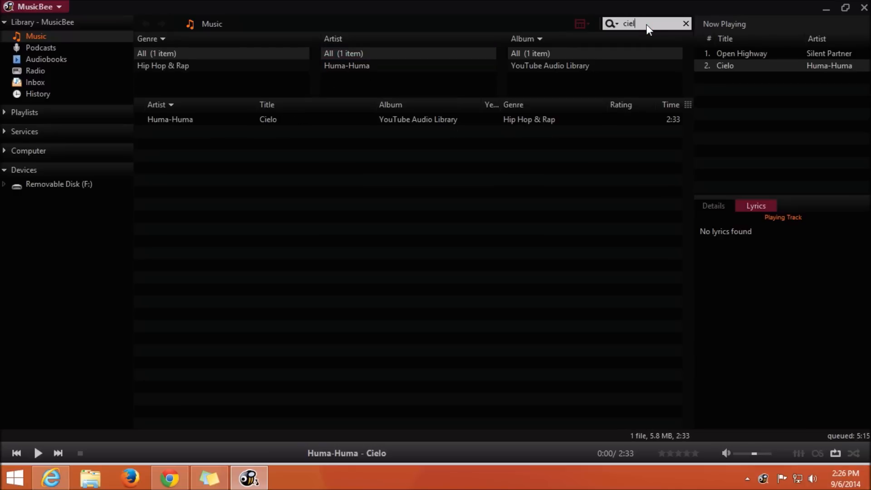
{"action": "left_click", "coordinate": [268, 119]}
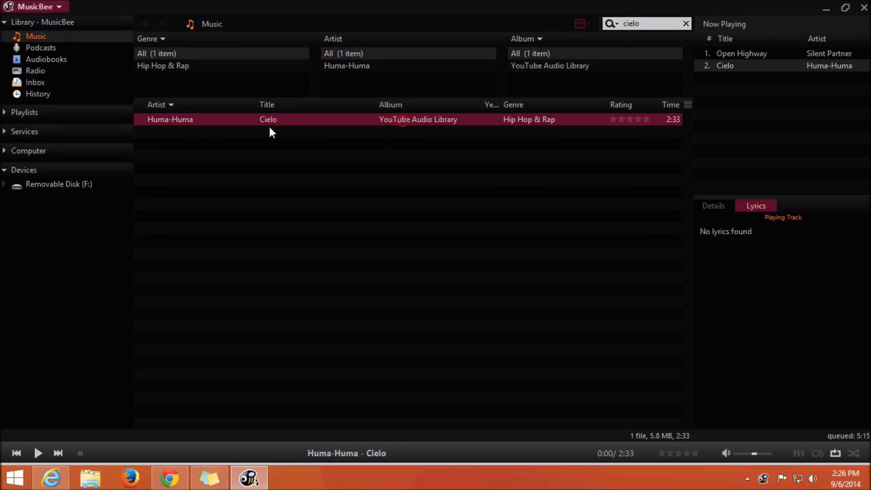
Enable MusicBee's equaliser, raise 32 Hz to about +2.3 dB, and browse presets.
{"action": "left_click", "coordinate": [685, 24]}
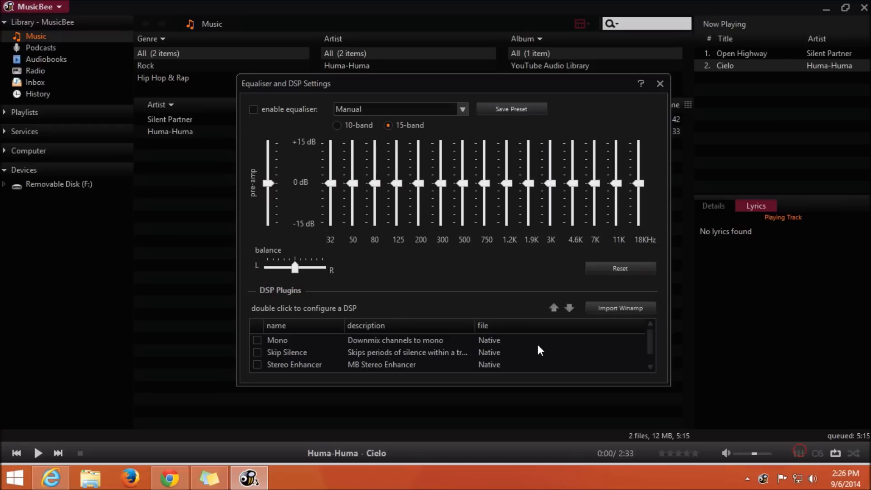
{"action": "left_click", "coordinate": [253, 109]}
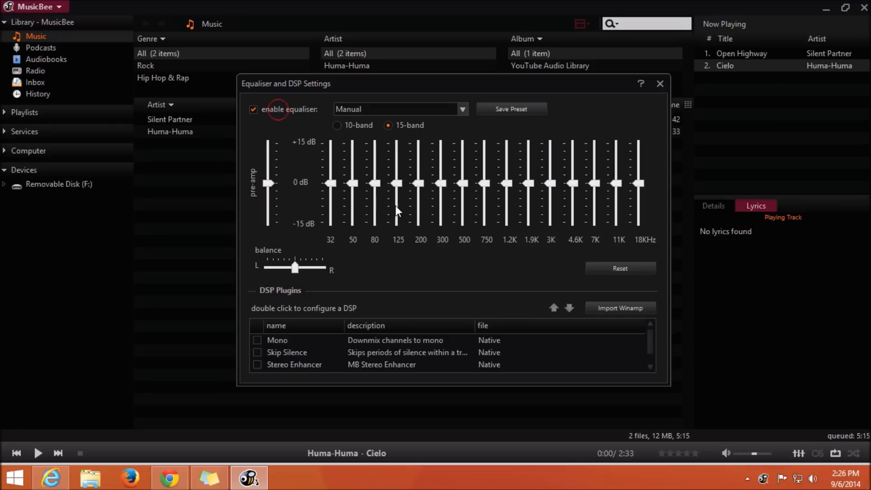
{"action": "left_click_drag", "start_coordinate": [330, 182], "coordinate": [331, 173]}
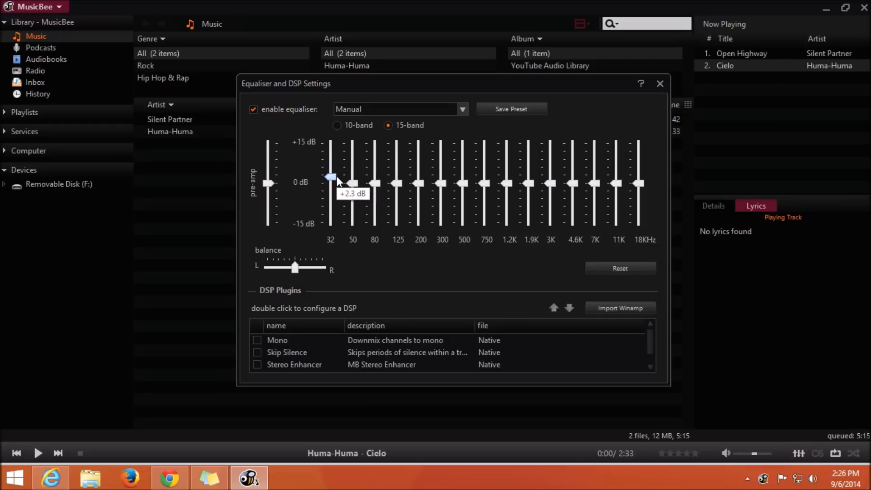
{"action": "left_click", "coordinate": [460, 109]}
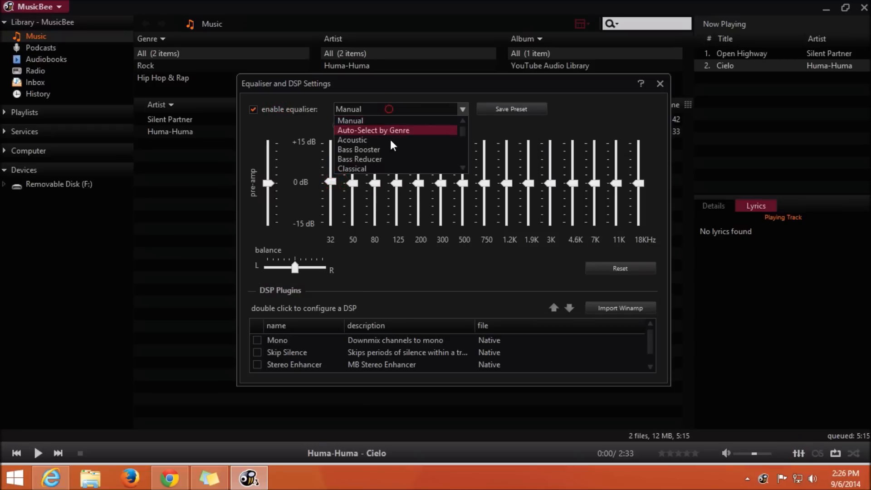
{"action": "scroll", "scroll_direction": "down", "scroll_amount": 3}
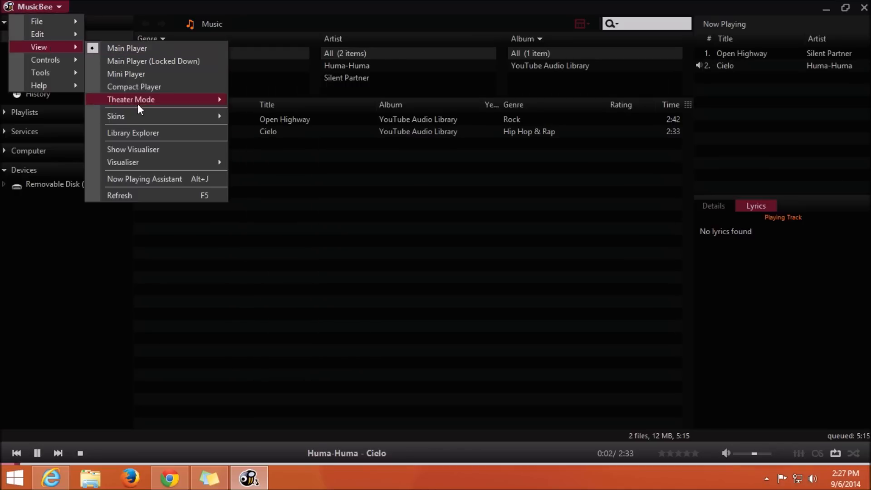
Show the full-window visualiser, switching from Light Show to Man of Vitruve.
{"action": "left_click", "coordinate": [131, 99]}
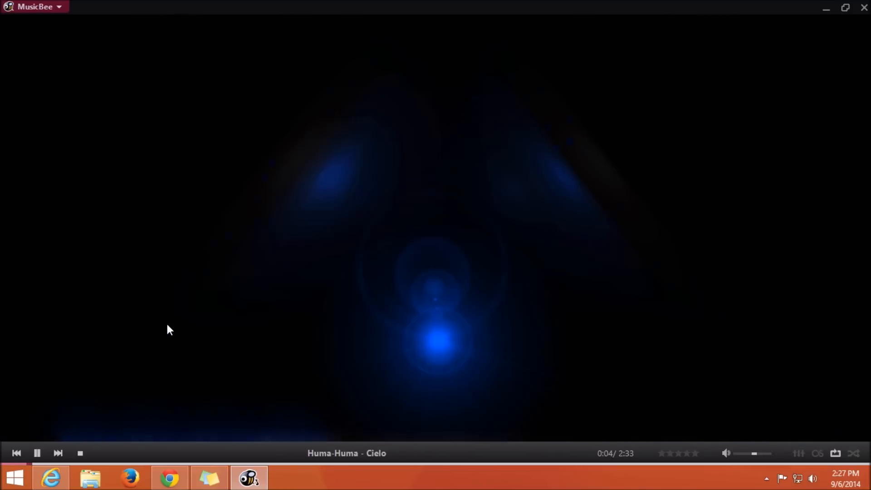
{"action": "left_click", "coordinate": [34, 7]}
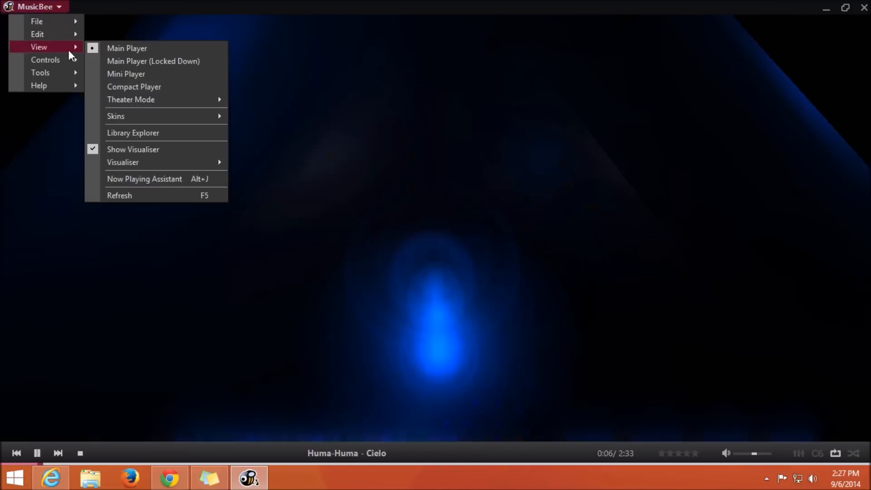
{"action": "mouse_move", "coordinate": [139, 162]}
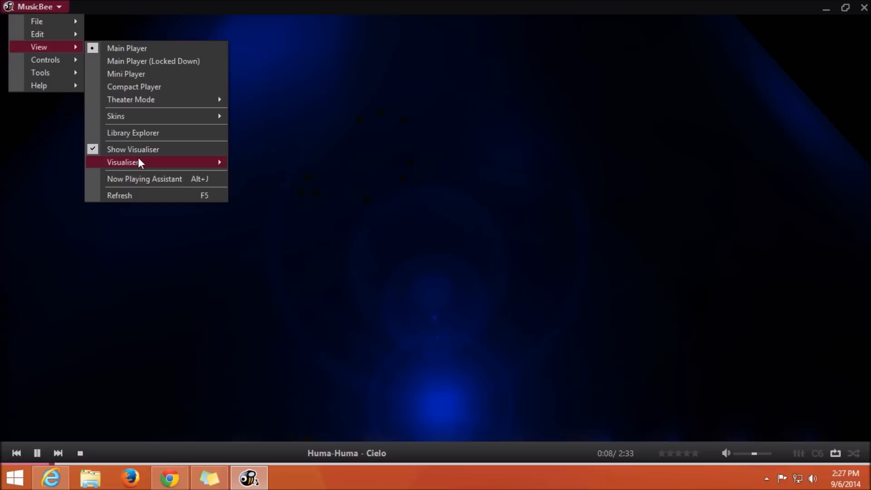
{"action": "mouse_move", "coordinate": [155, 161]}
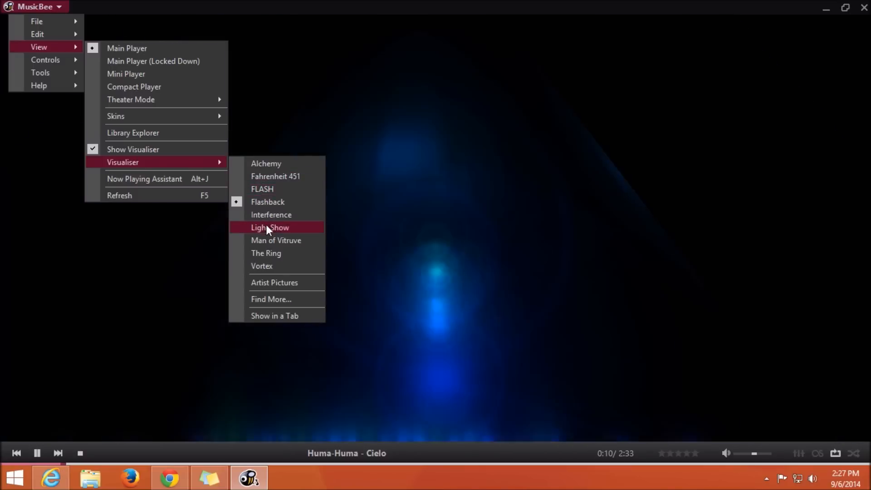
{"action": "left_click", "coordinate": [269, 227]}
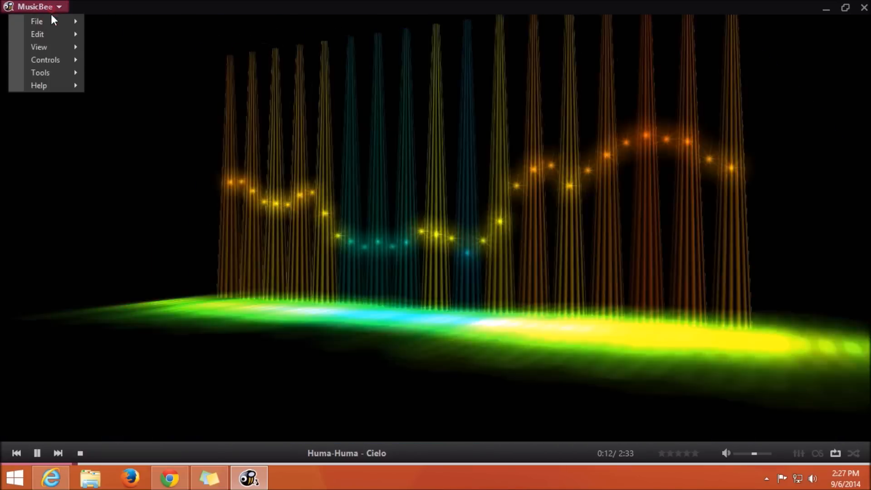
{"action": "left_click", "coordinate": [39, 47]}
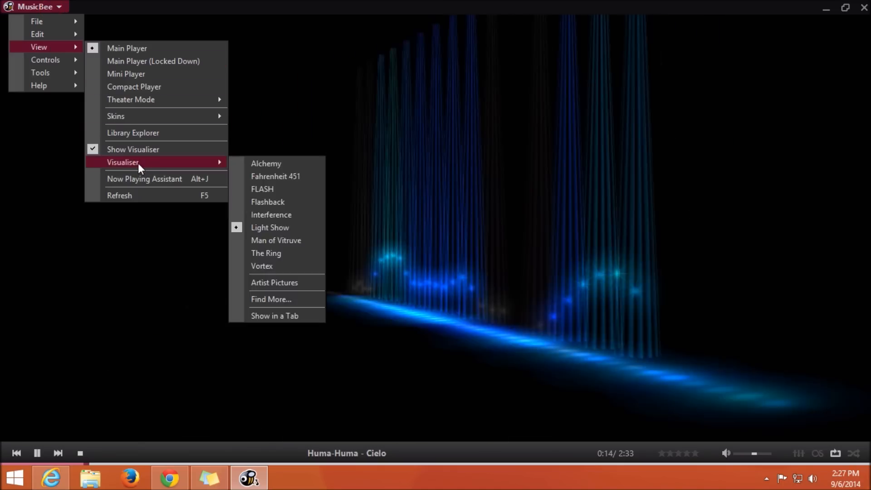
{"action": "left_click", "coordinate": [276, 239]}
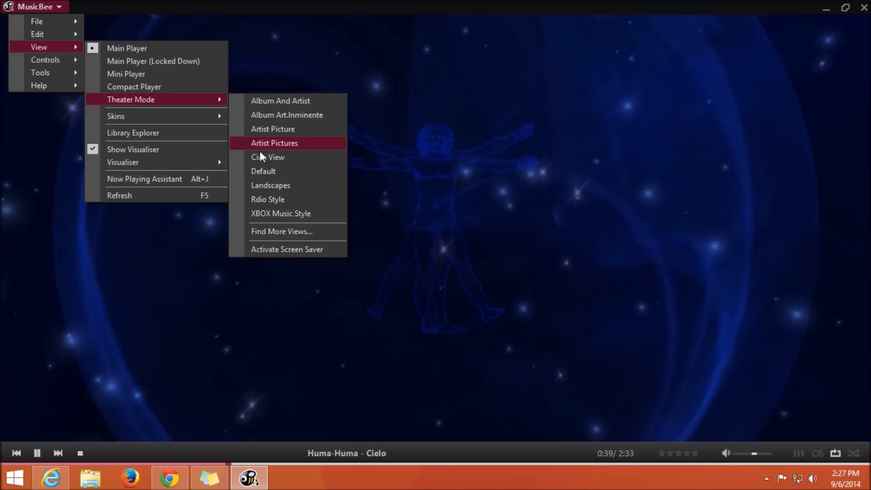
{"action": "mouse_move", "coordinate": [272, 198]}
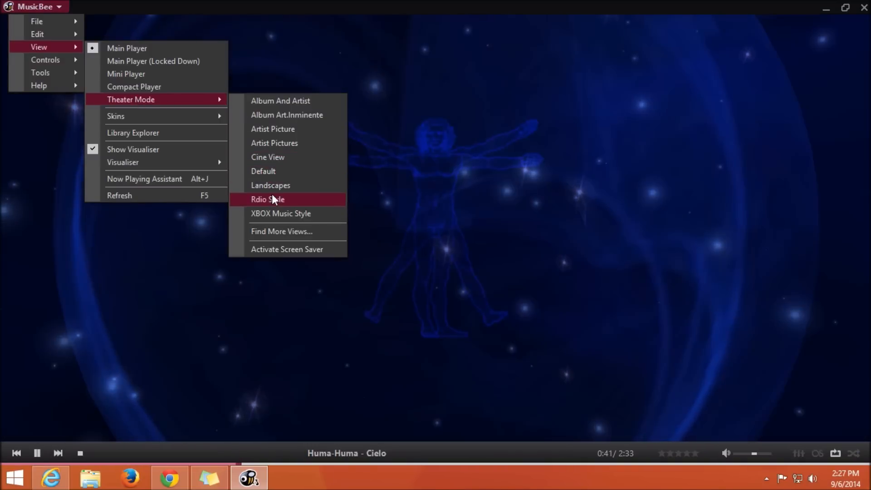
Switch MusicBee to the Rdio Style theater view, then to the Artist Picture view.
{"action": "left_click", "coordinate": [268, 198]}
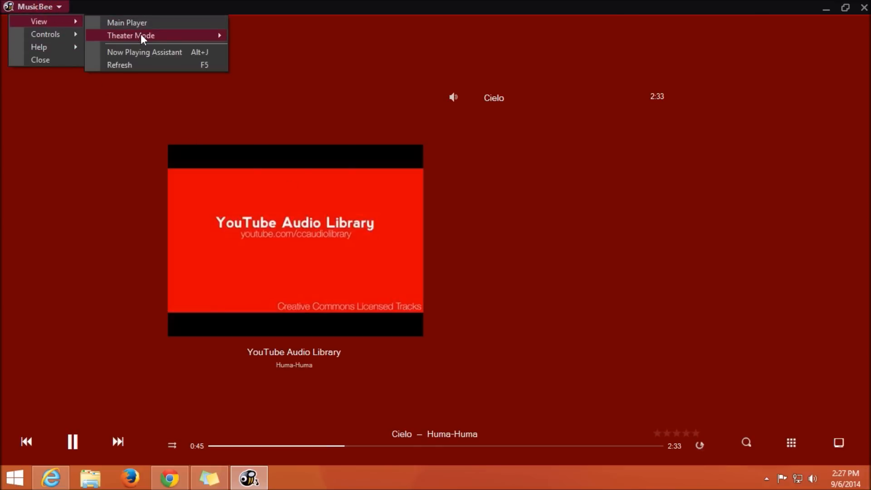
{"action": "mouse_move", "coordinate": [130, 35]}
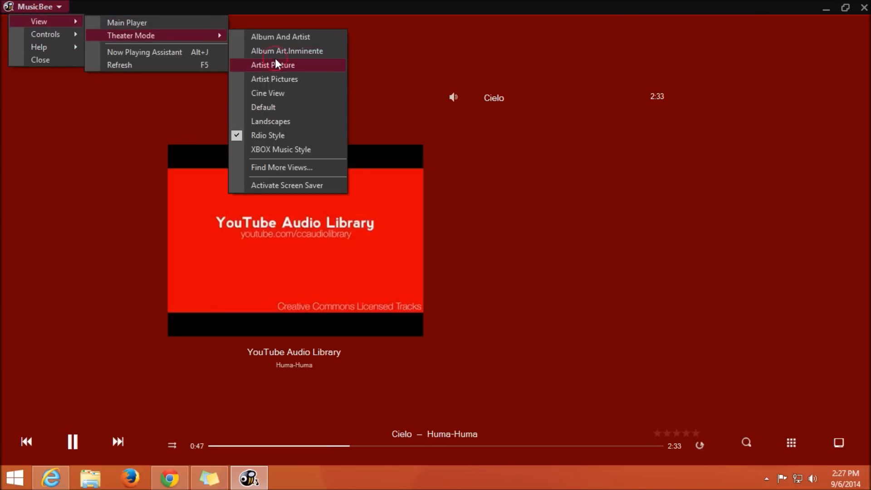
{"action": "left_click", "coordinate": [273, 64]}
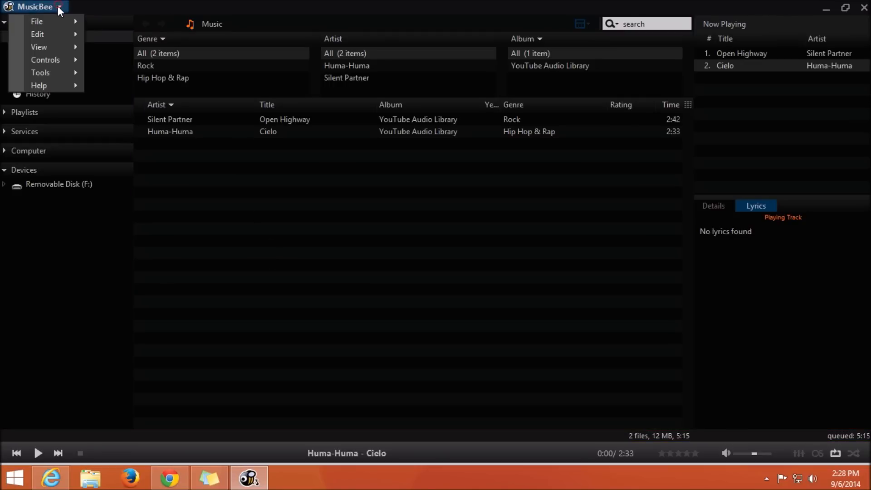
Quit and relaunch MusicBee from the taskbar, then browse the main menu's Controls submenu.
{"action": "left_click", "coordinate": [38, 47]}
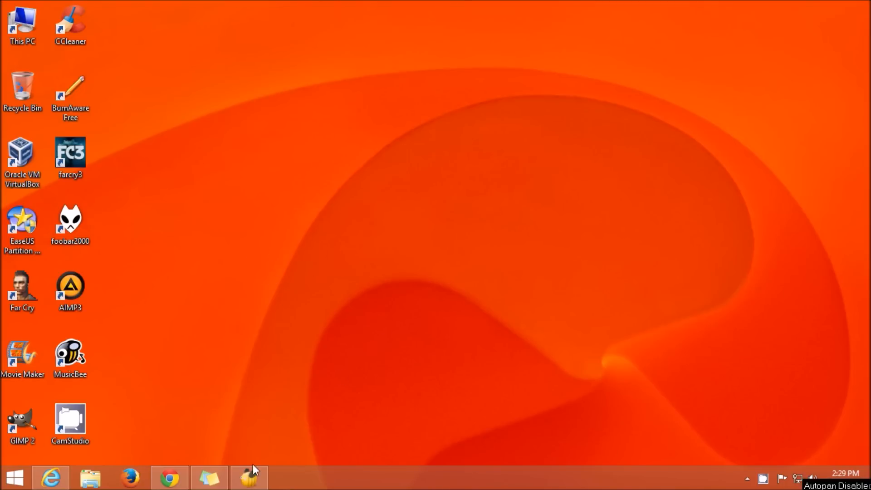
{"action": "left_click", "coordinate": [248, 477]}
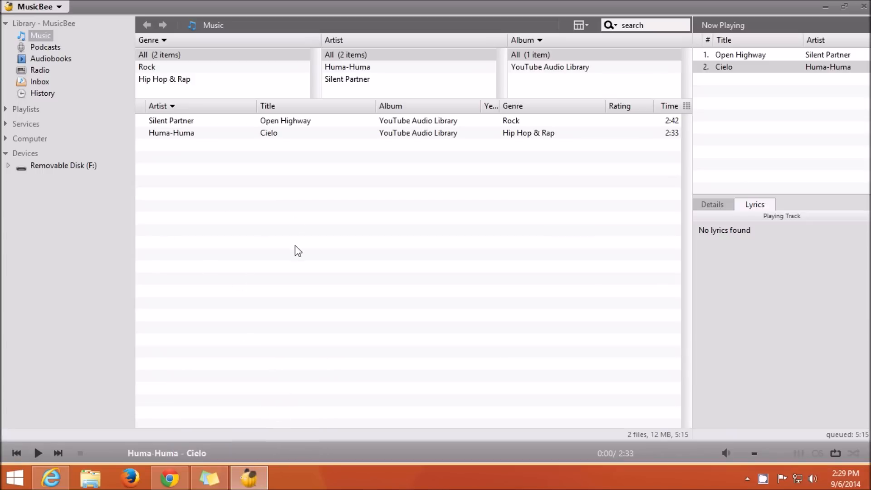
{"action": "mouse_move", "coordinate": [685, 171]}
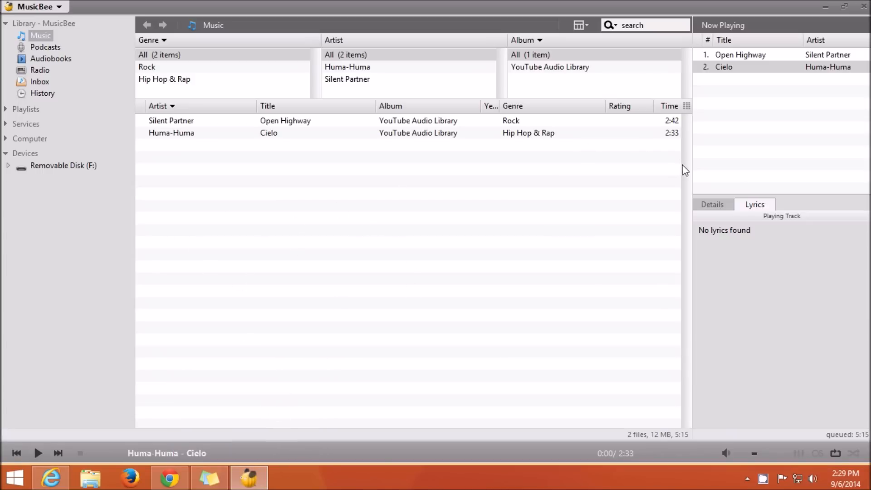
{"action": "left_click", "coordinate": [36, 6]}
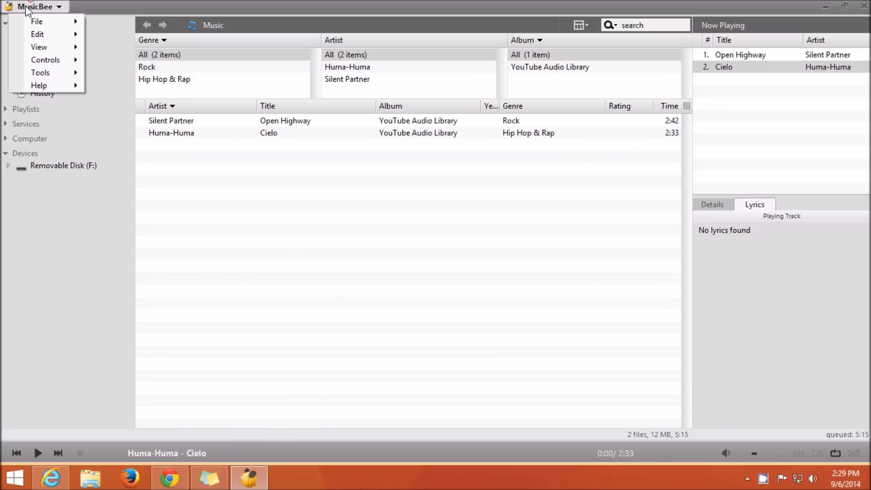
{"action": "left_click", "coordinate": [45, 60]}
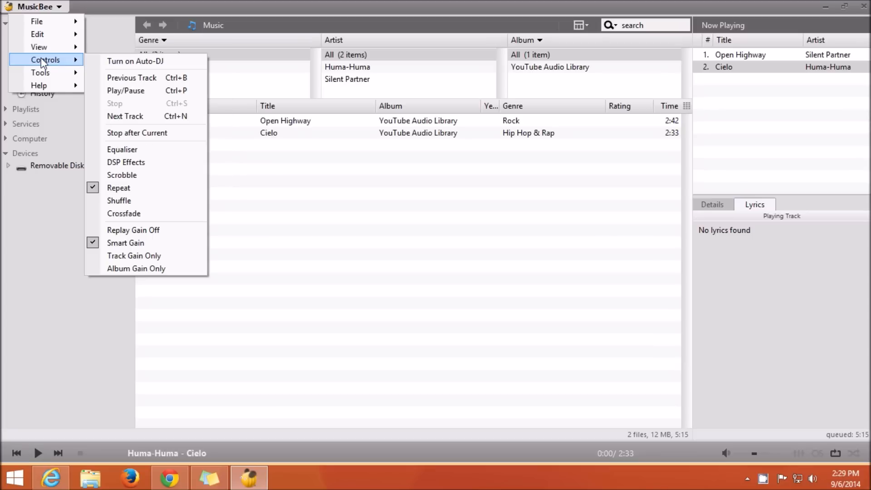
{"action": "mouse_move", "coordinate": [146, 61]}
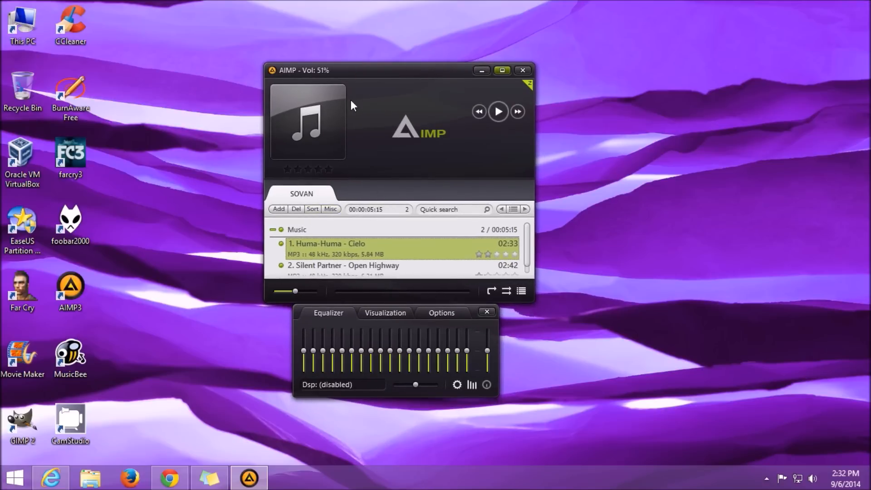
{"action": "left_click", "coordinate": [307, 122]}
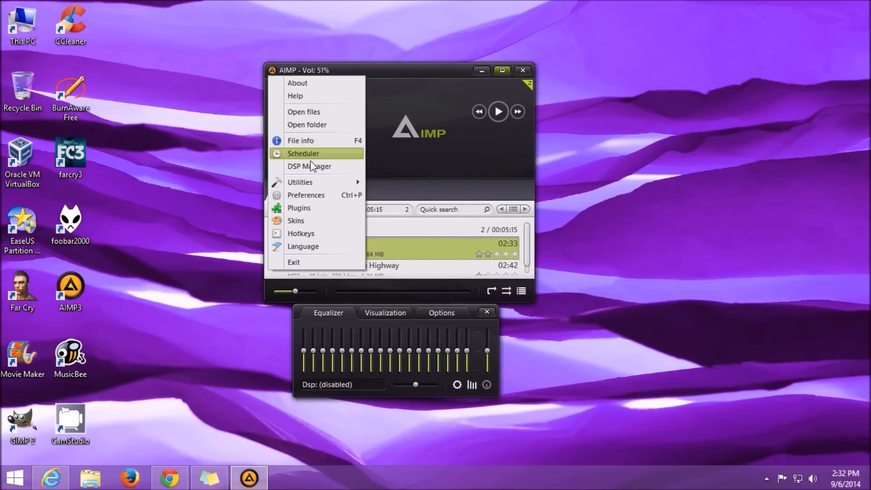
{"action": "mouse_move", "coordinate": [299, 182]}
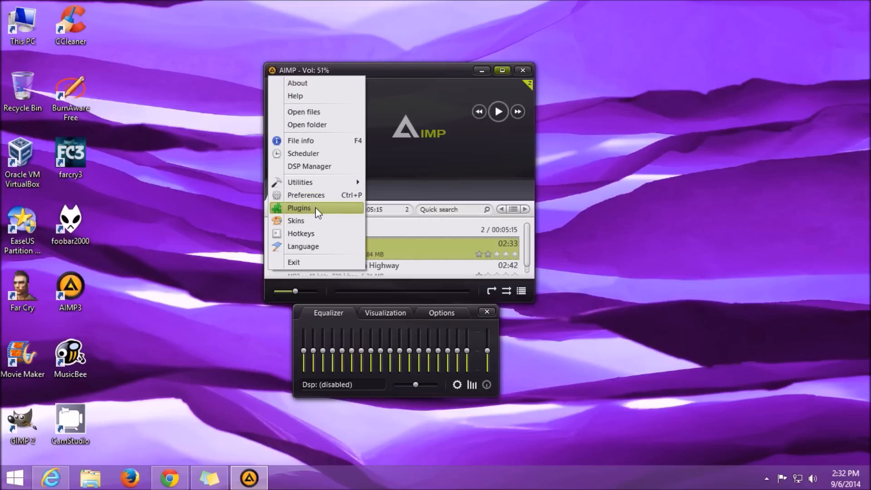
{"action": "mouse_move", "coordinate": [300, 181]}
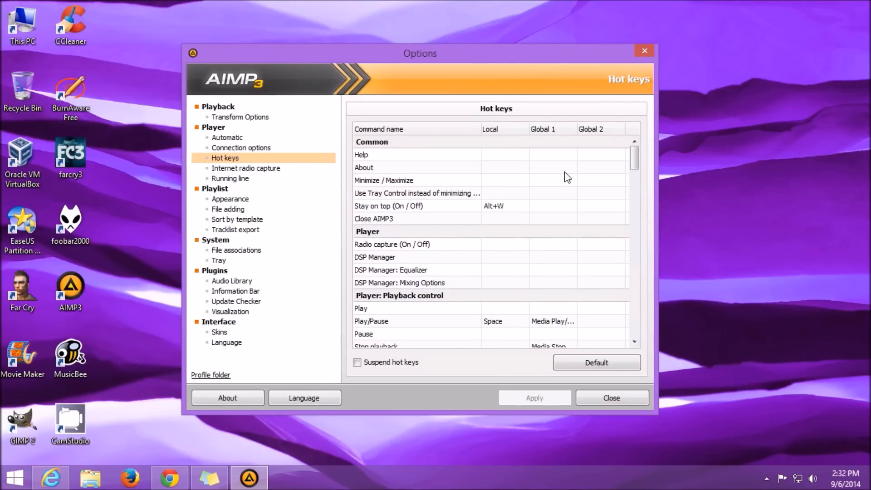
{"action": "scroll", "scroll_direction": "down", "scroll_amount": 3}
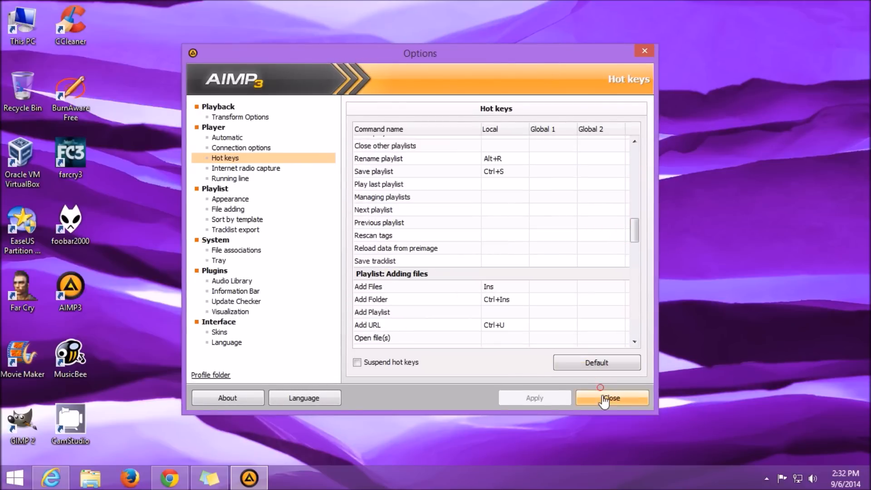
{"action": "left_click", "coordinate": [610, 398]}
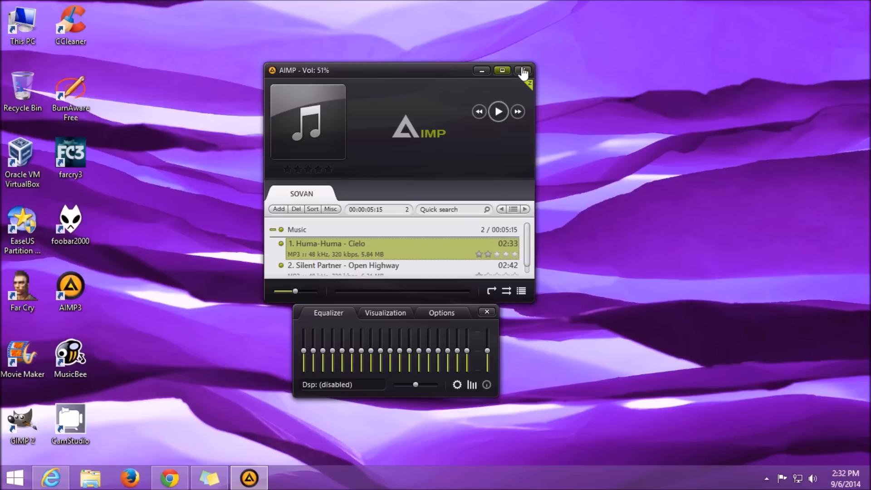